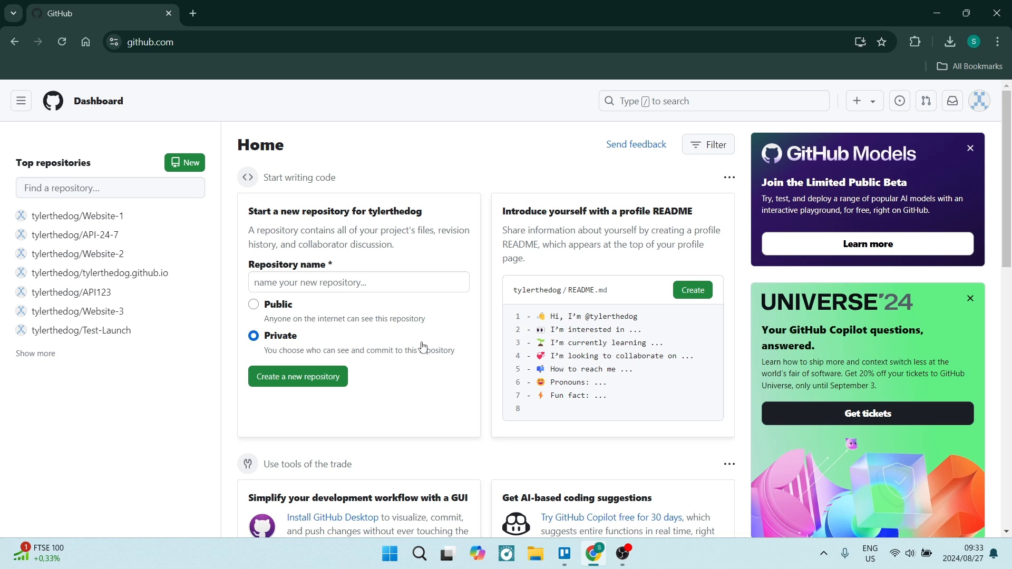
mouse_move(226, 284)
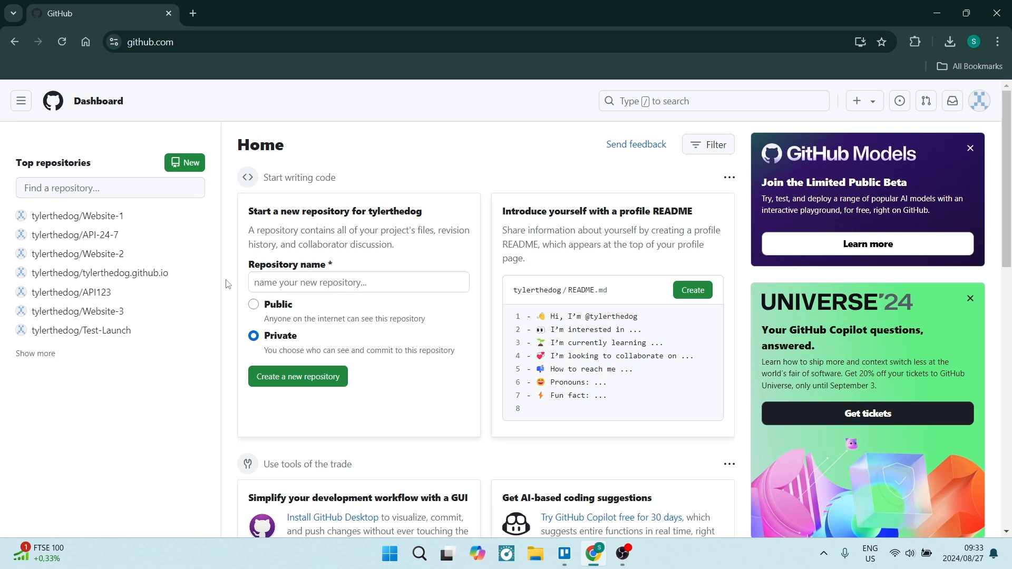
mouse_move(160, 156)
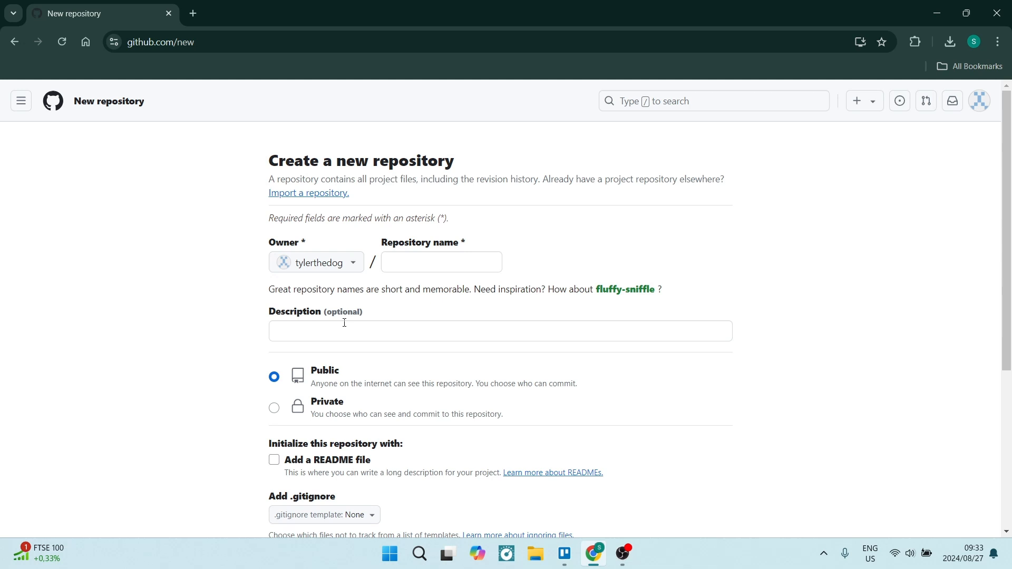
mouse_move(343, 267)
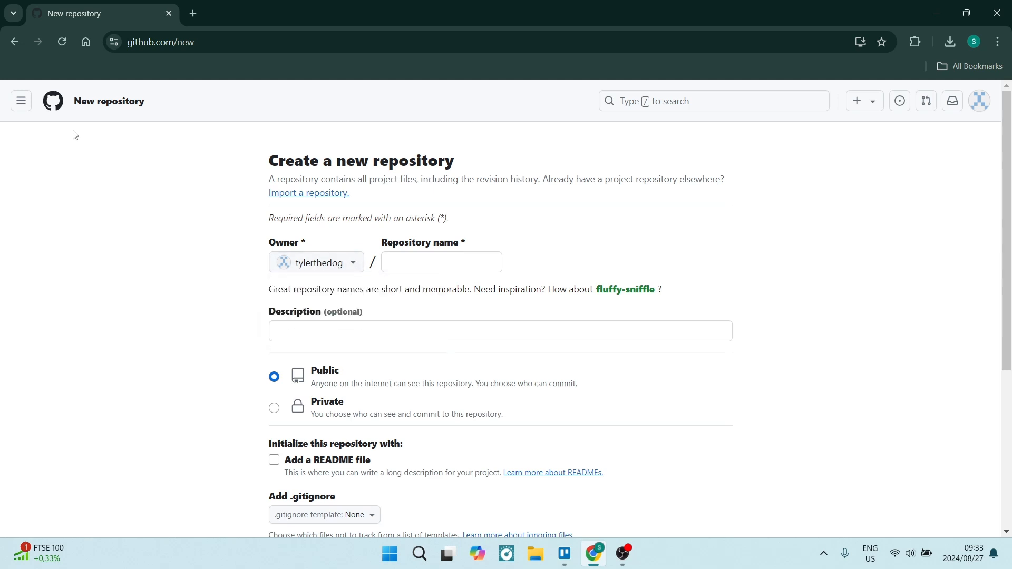
Return to the GitHub dashboard home via the hamburger navigation and close the side panel.
left_click(20, 101)
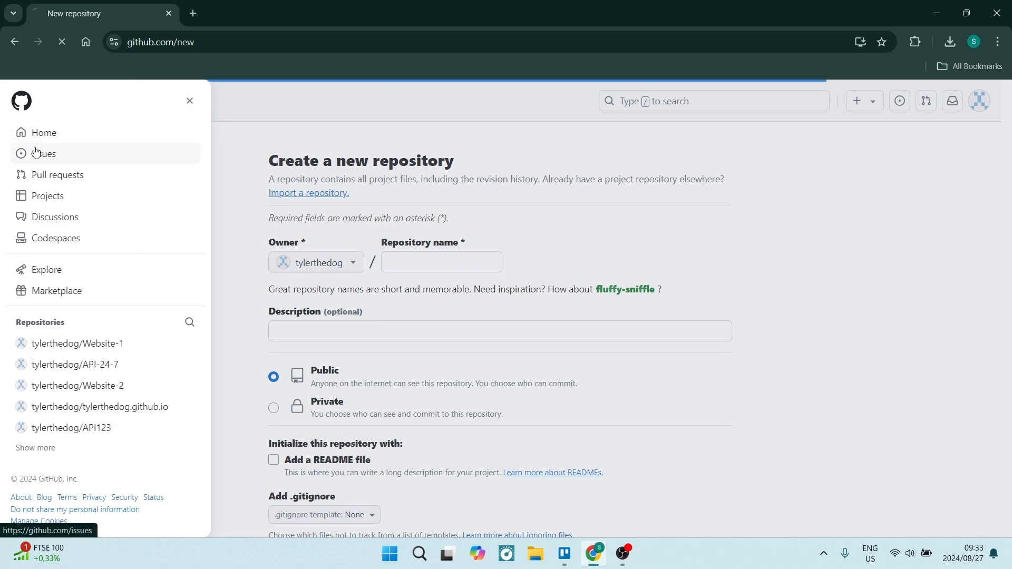
left_click(44, 133)
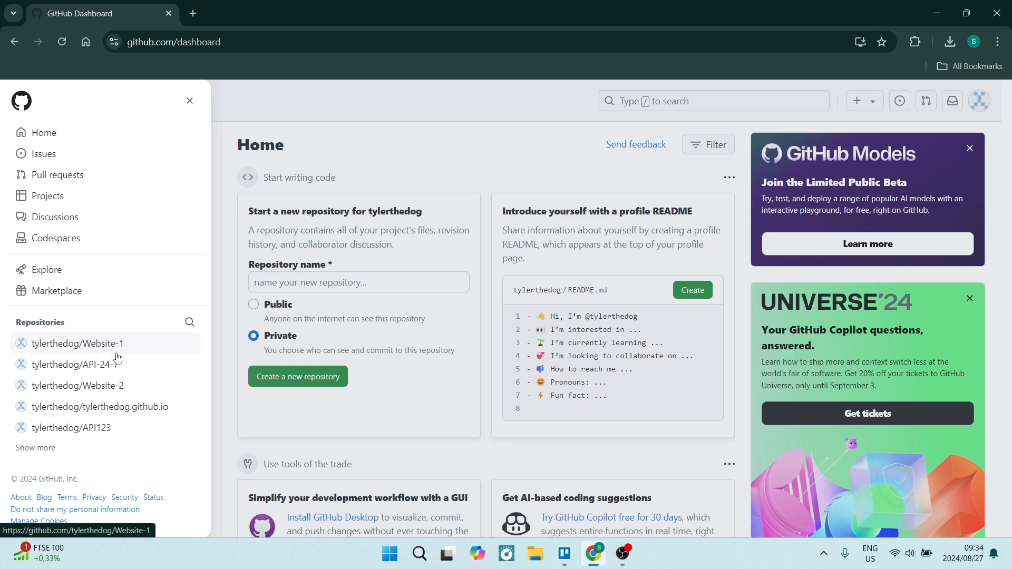
left_click(189, 101)
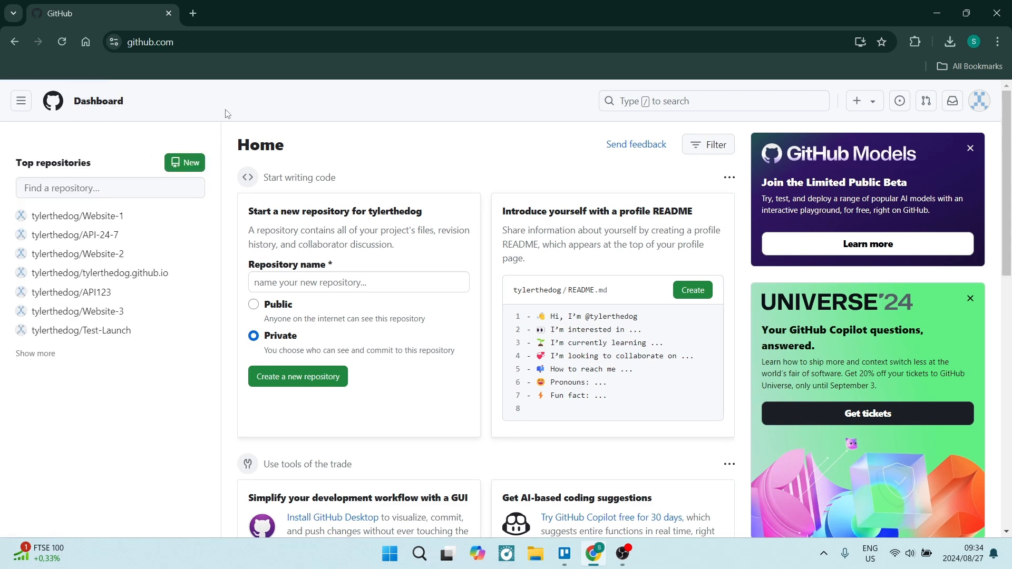
left_click(52, 101)
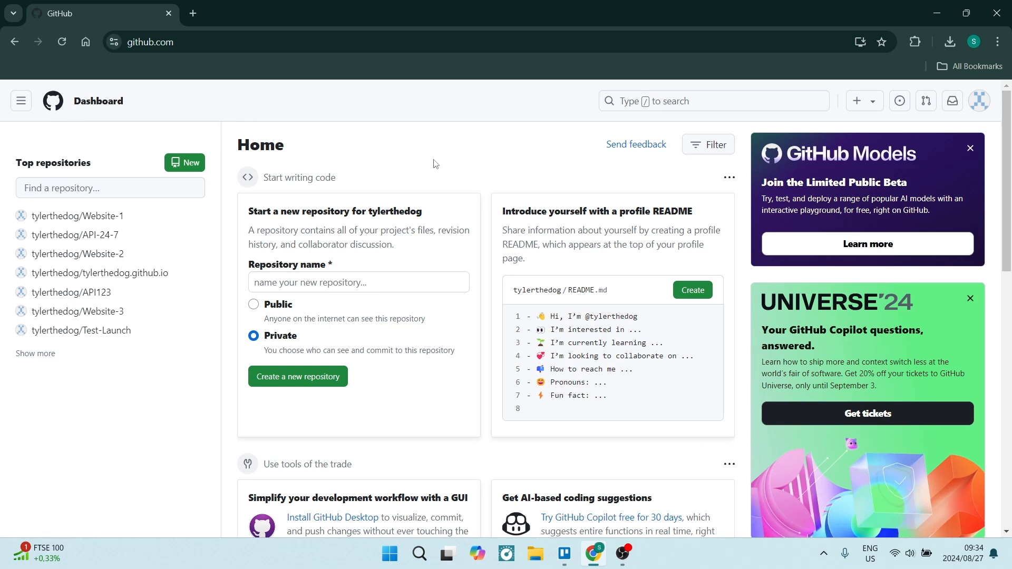
mouse_move(559, 158)
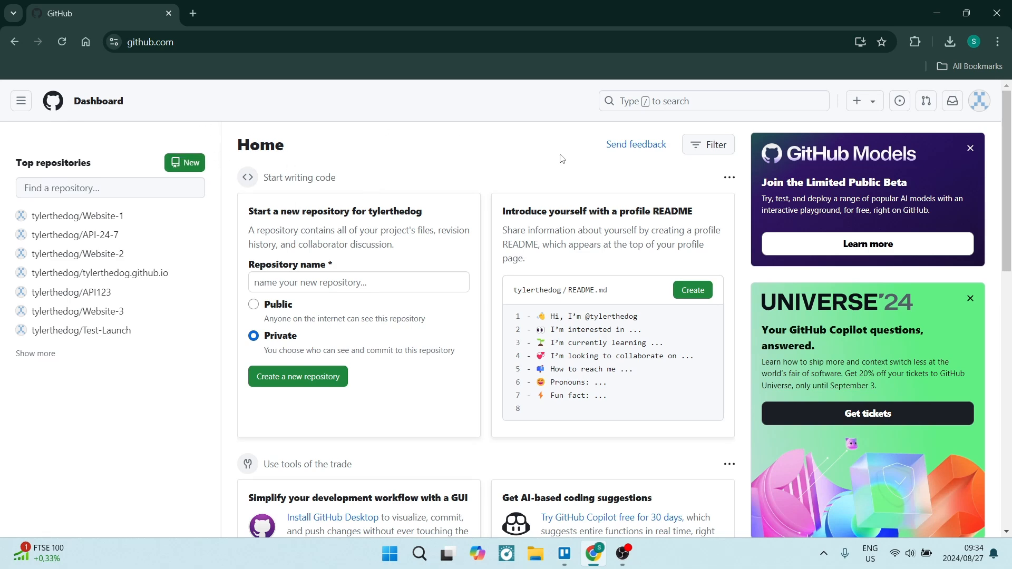
Open the tylerthedog profile from the avatar menu and enter Edit profile, scrolling to social accounts.
left_click(979, 101)
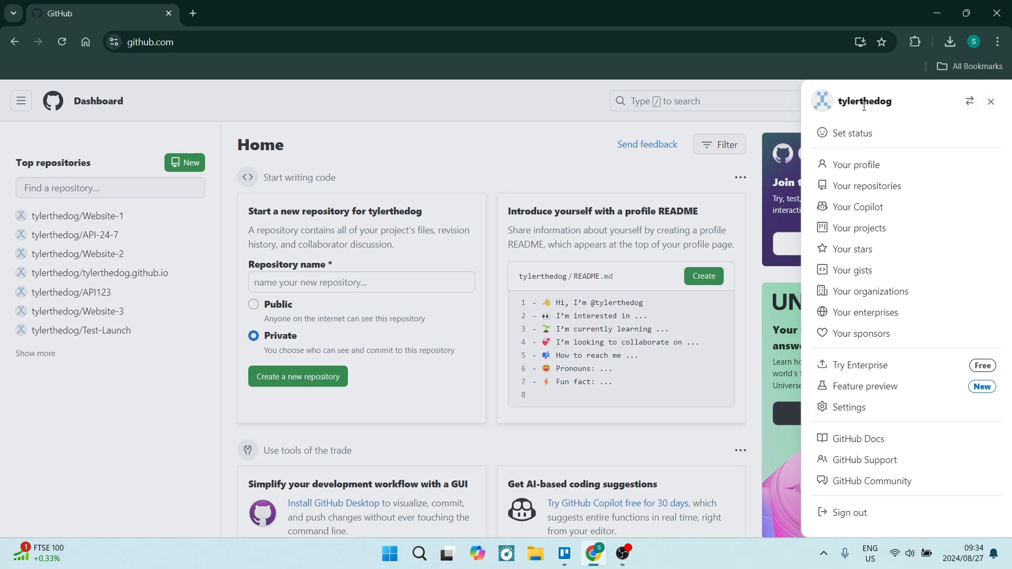
mouse_move(852, 133)
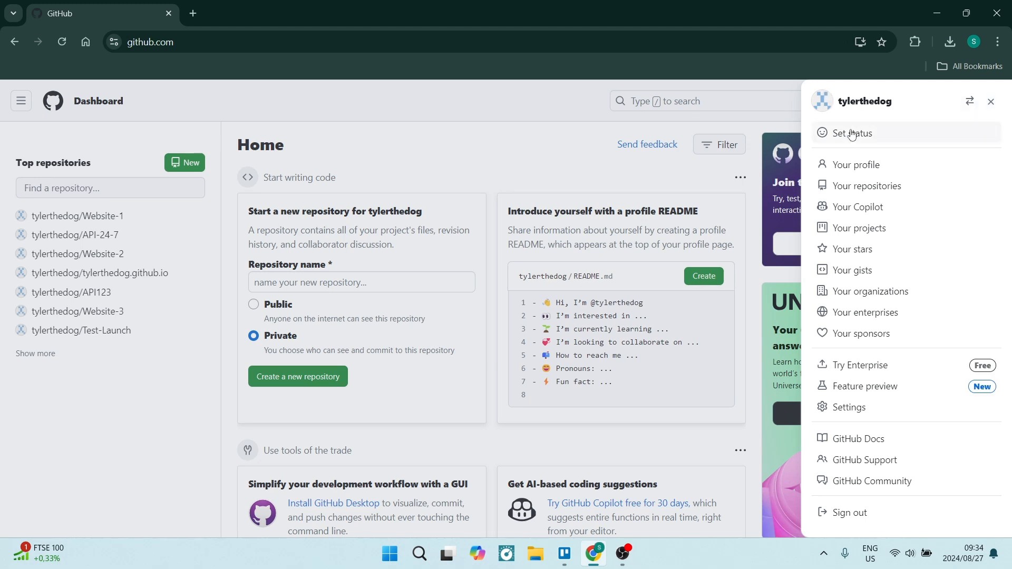
mouse_move(855, 165)
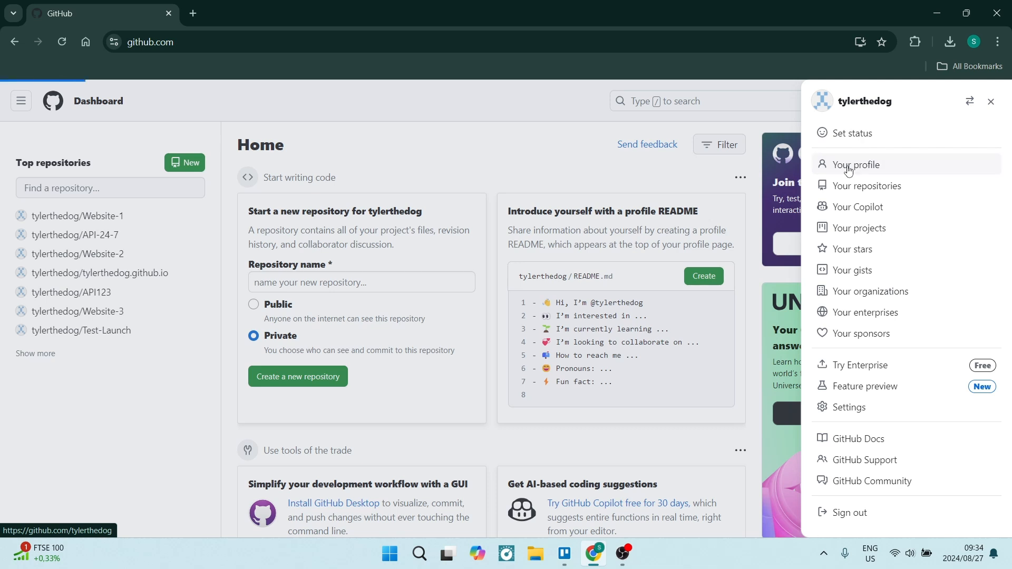
left_click(856, 165)
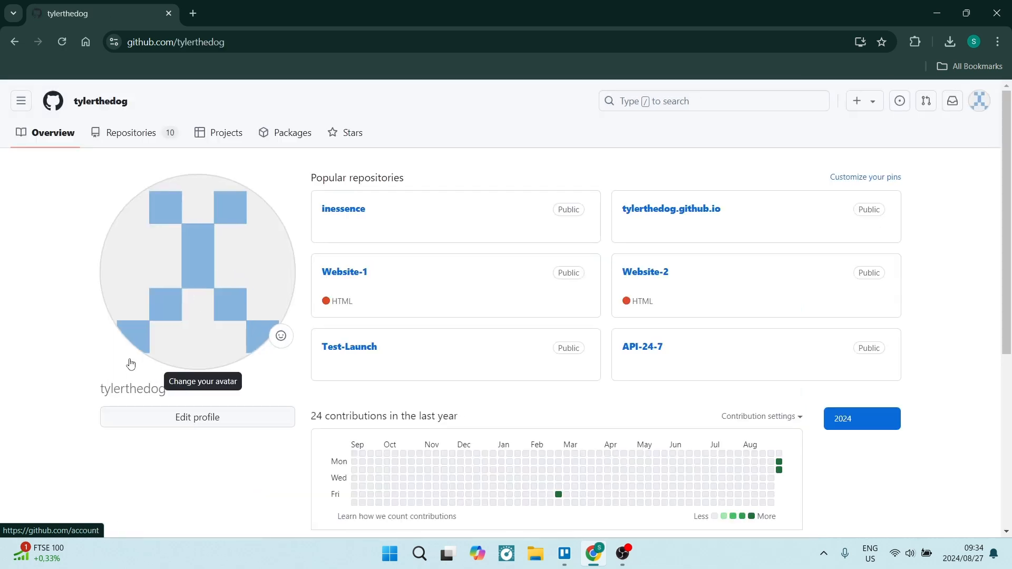
mouse_move(122, 434)
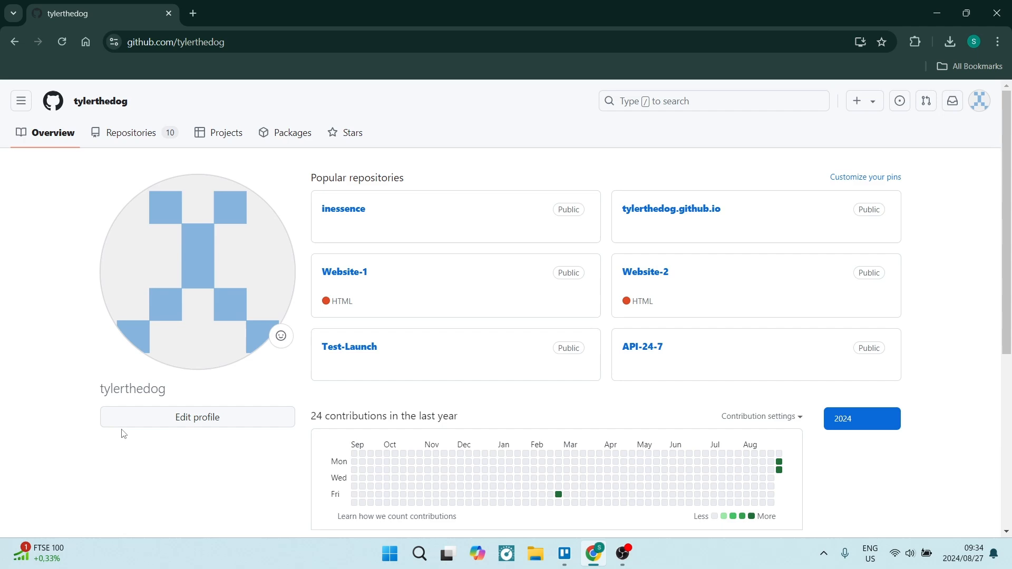
left_click(198, 417)
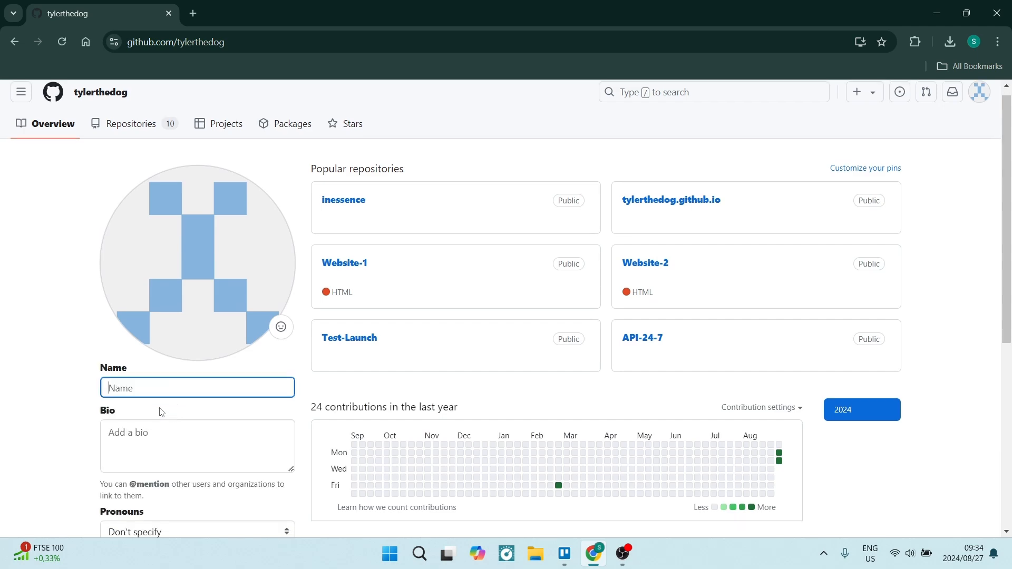
scroll("down", 3)
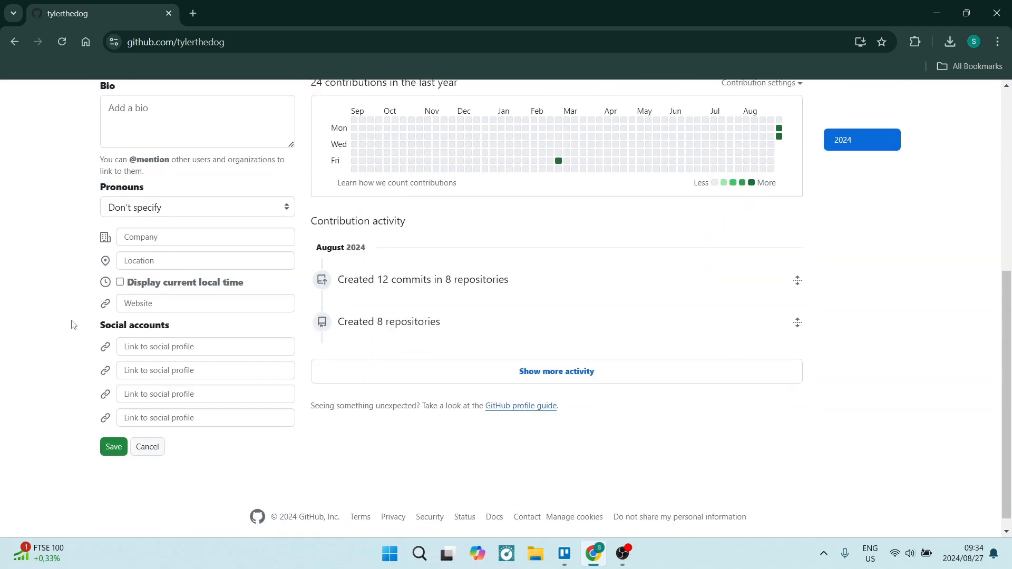